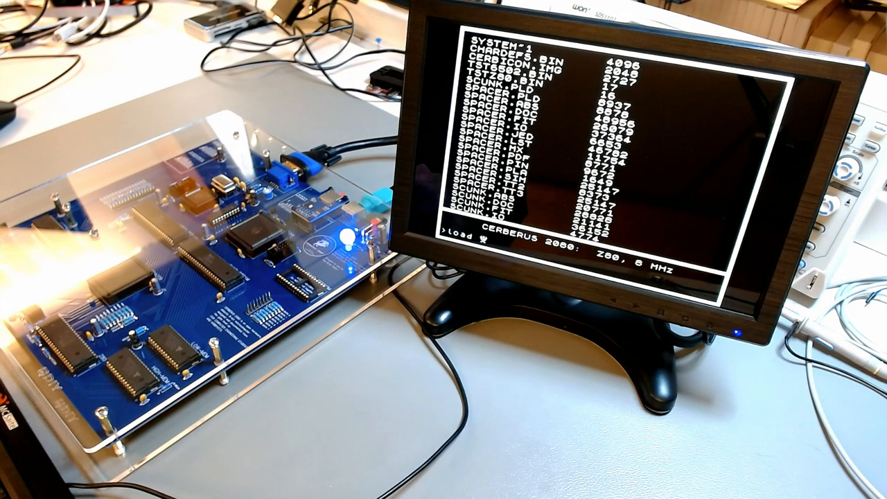
text(tst)
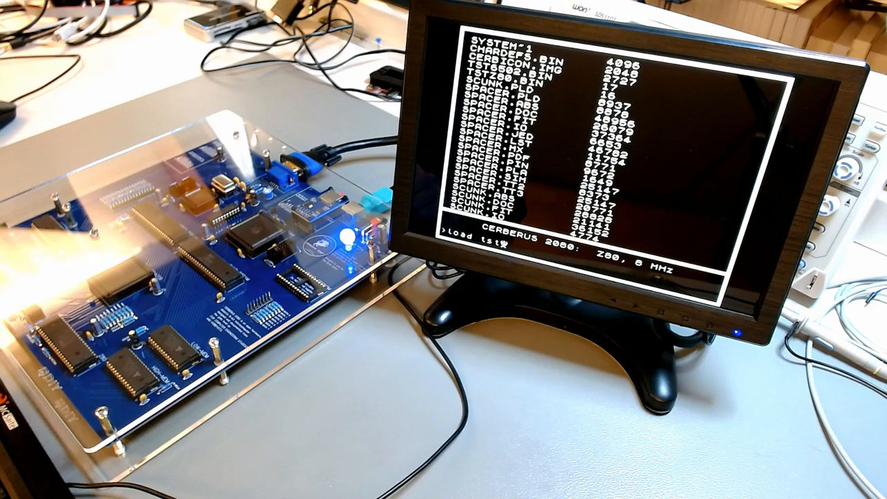
text(z80)
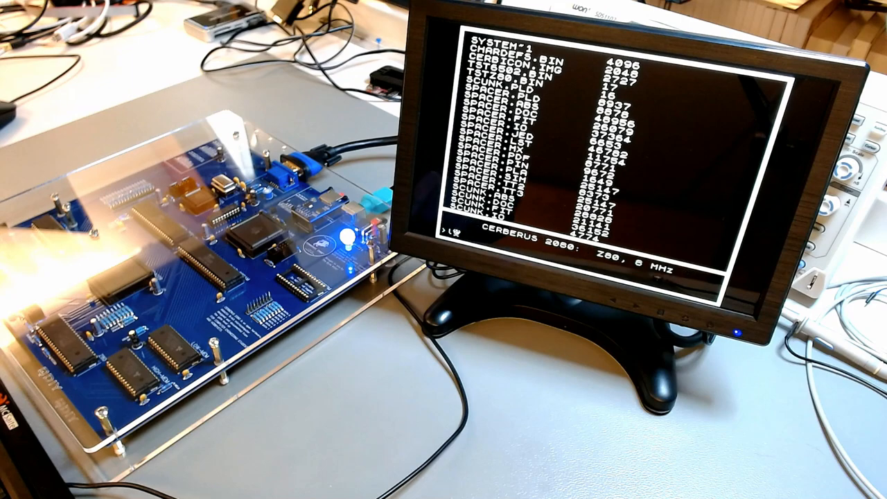
text(load)
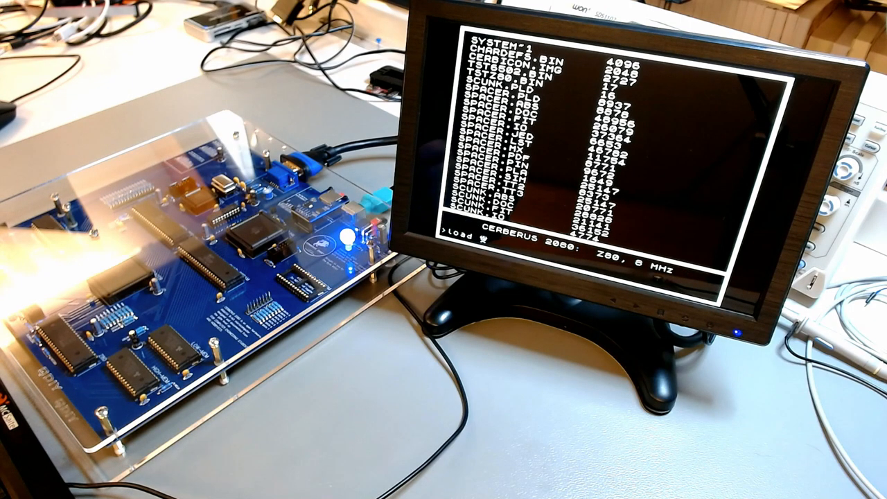